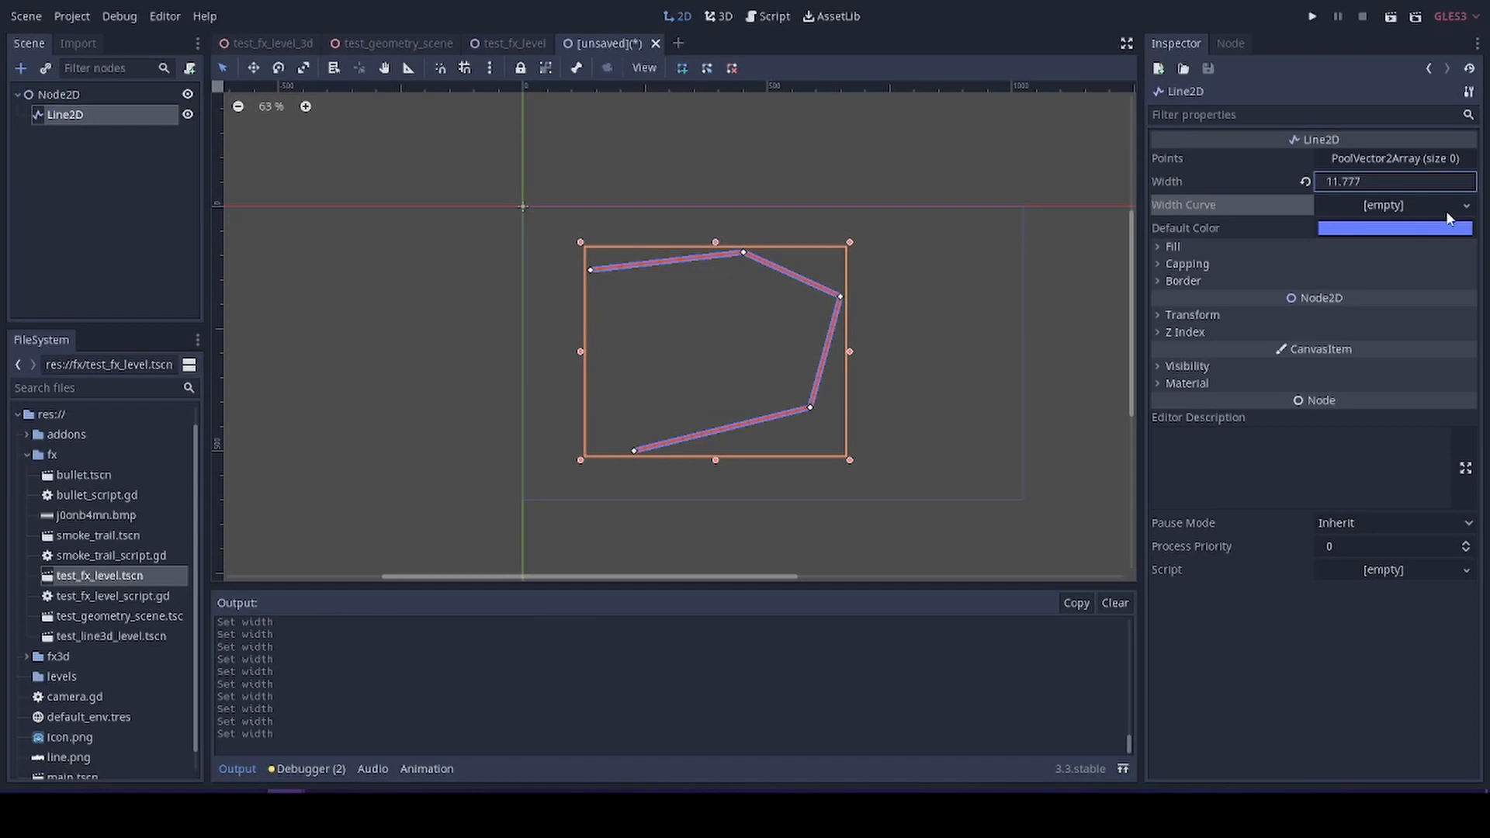
- Search Google for 'godot line3d' and browse the results about 3D lines
click(1396, 205)
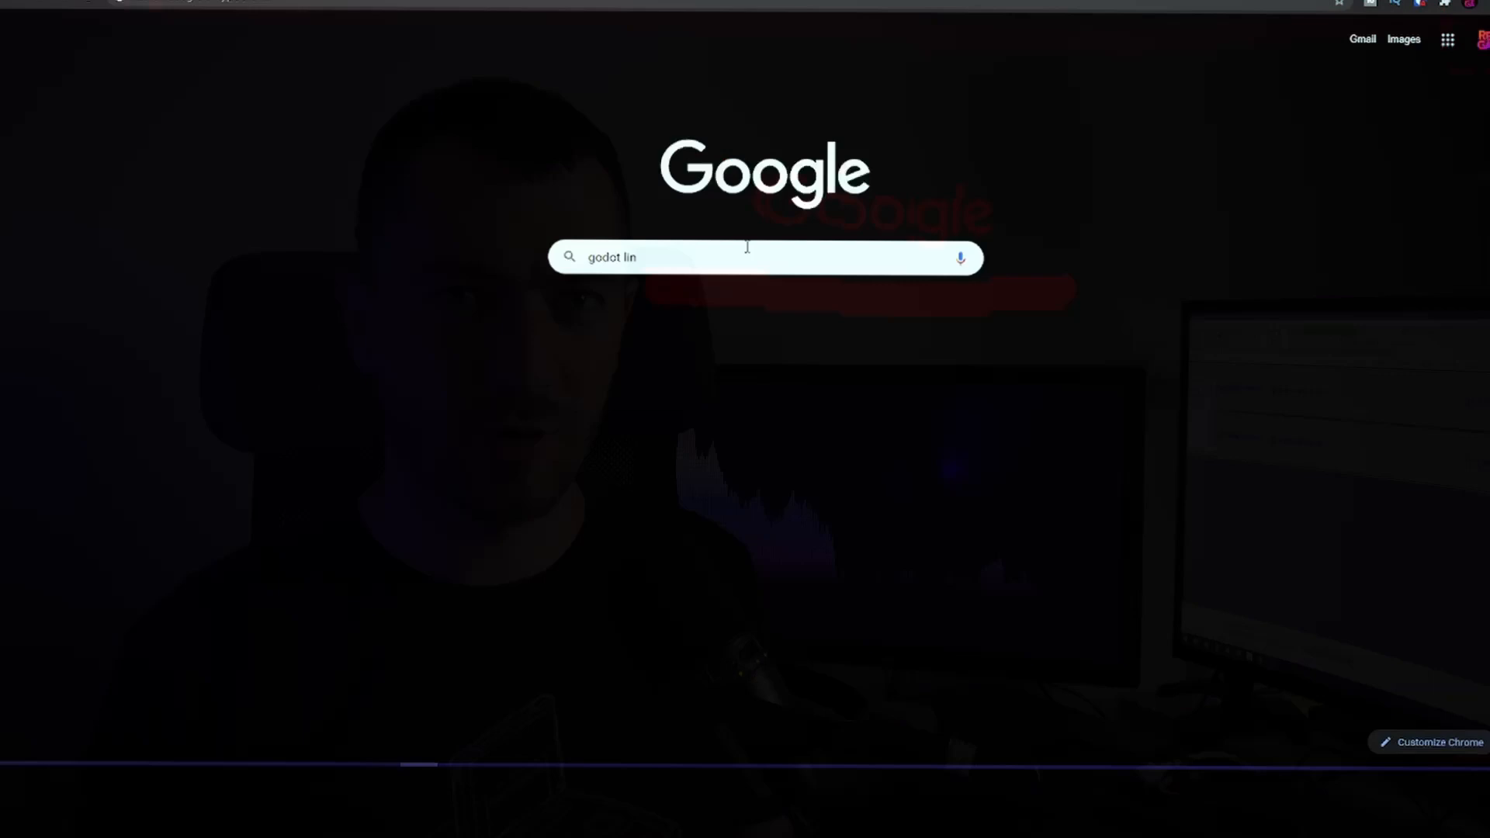
key(Enter)
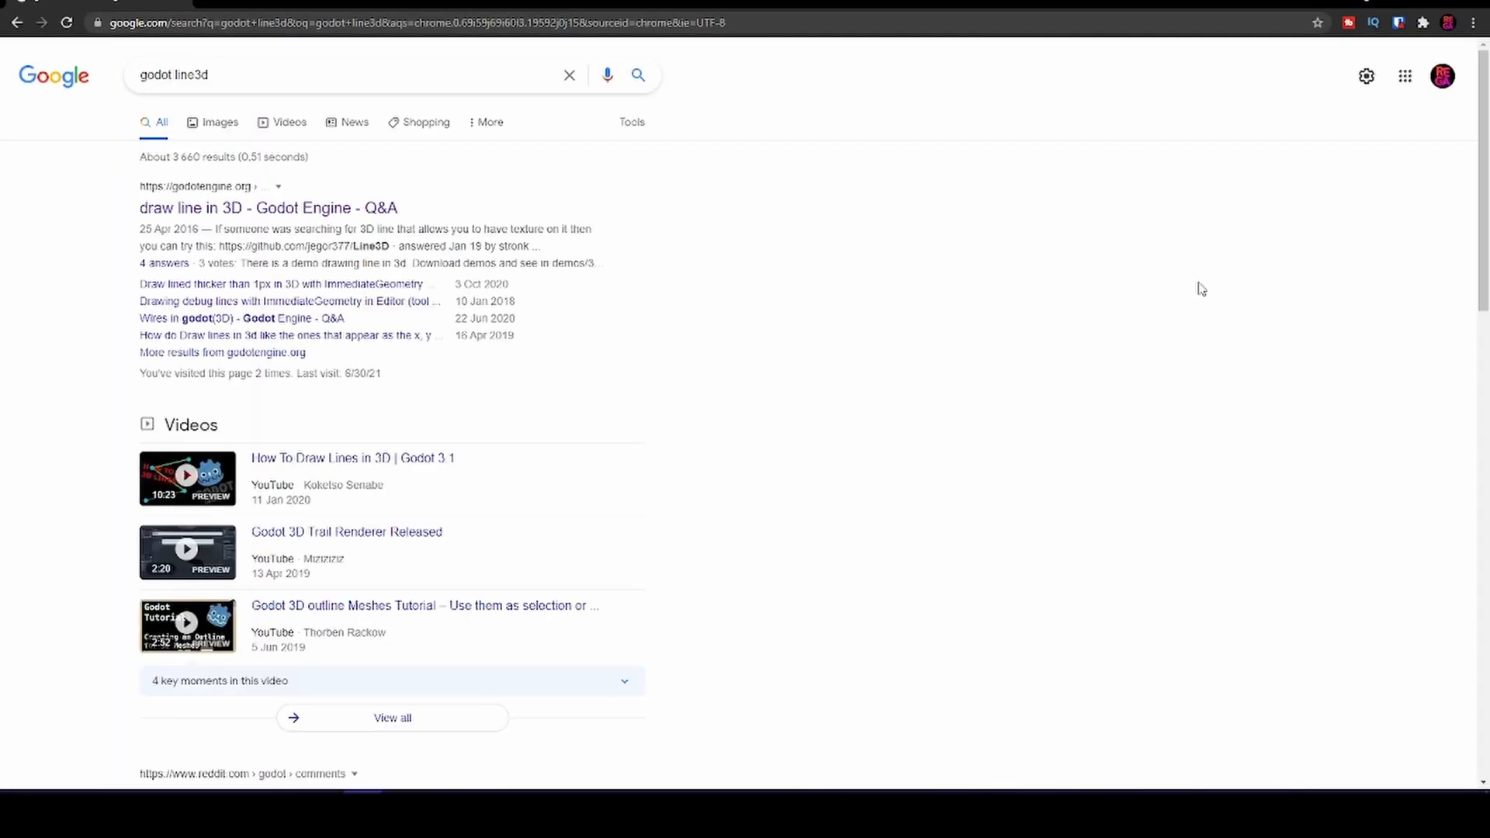
scroll(down, 3)
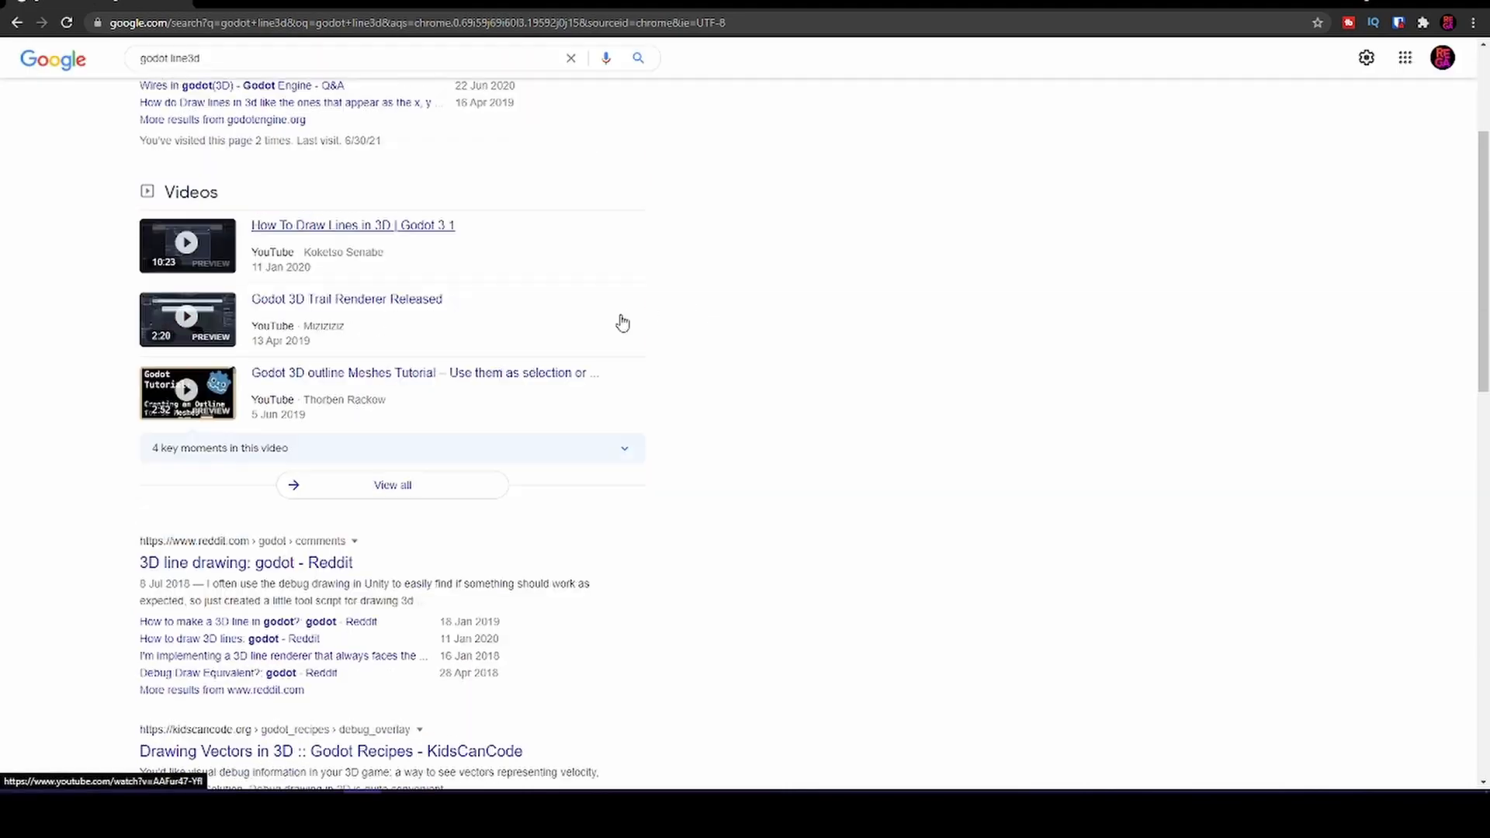